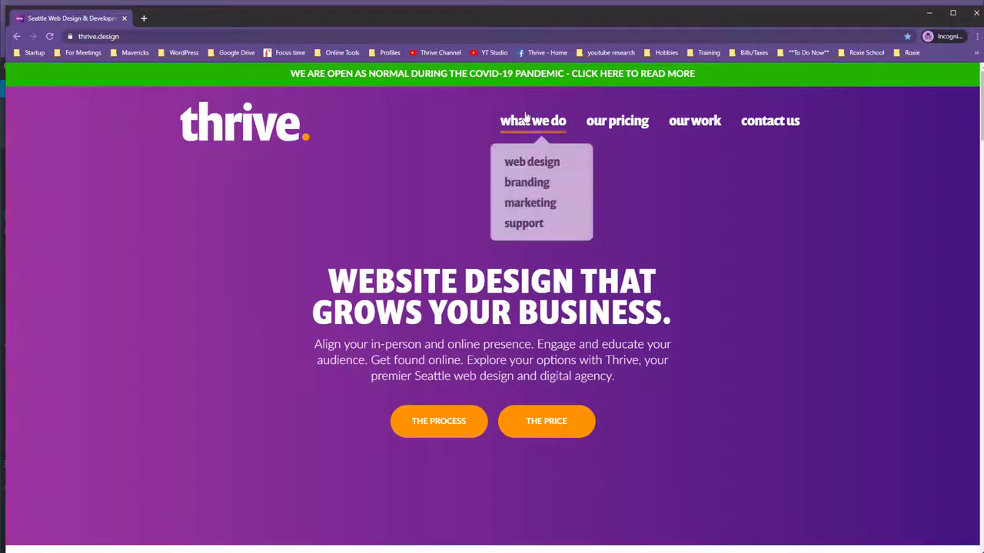
View the web design page until the free-guide popup appears, then close it.
click(531, 162)
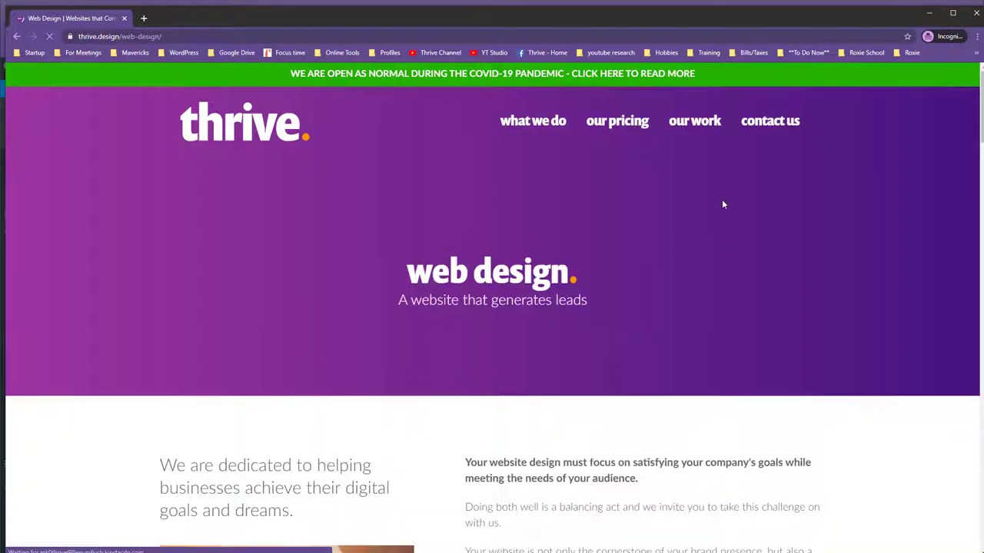
scroll(down, 3)
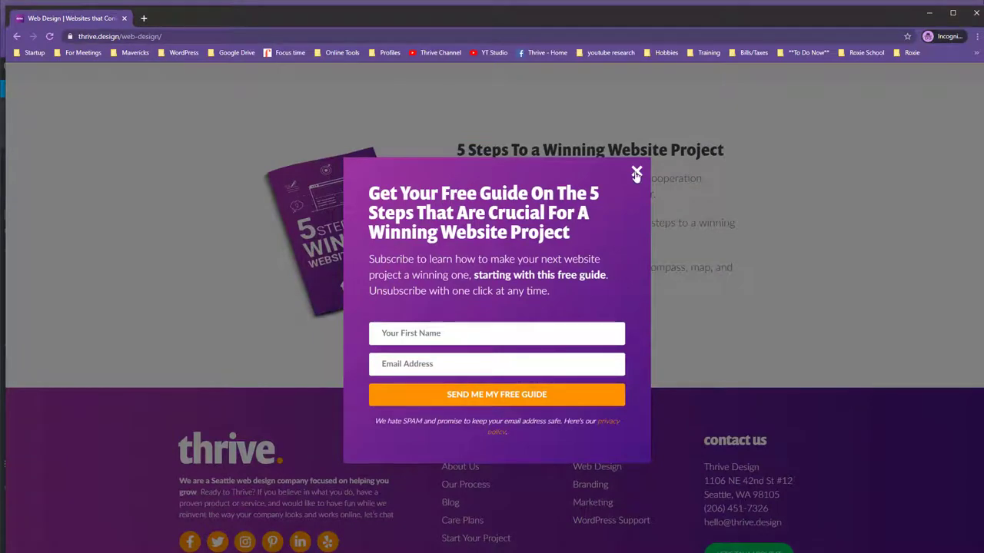
click(636, 171)
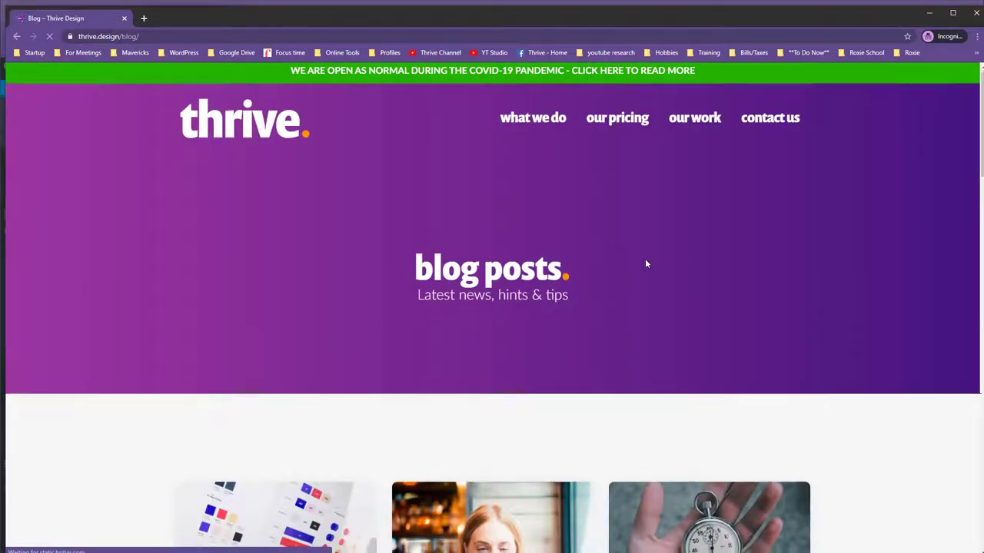
Read the 'What Is A Lightbox In Web Design?' article and dismiss its free-guide popup.
scroll(down, 3)
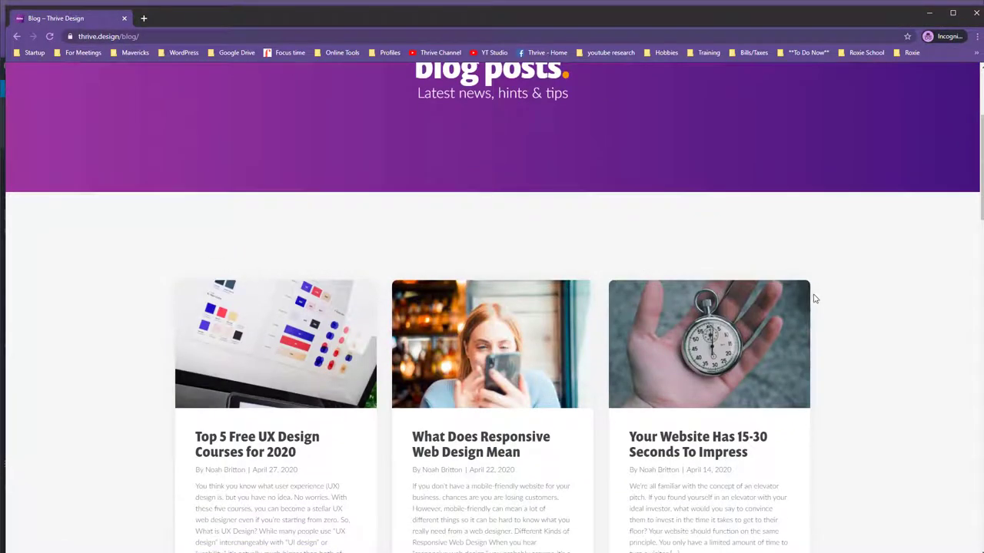
scroll(down, 3)
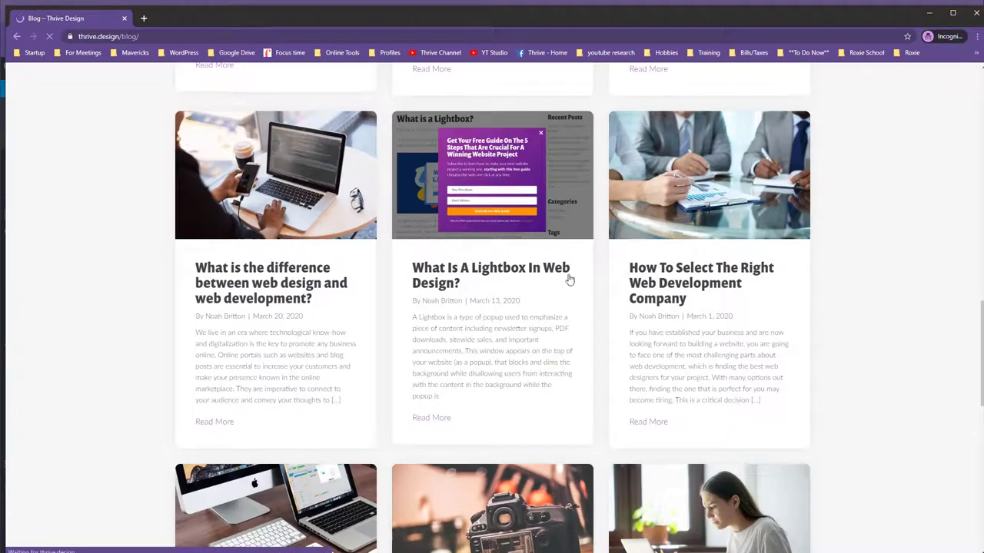
click(490, 275)
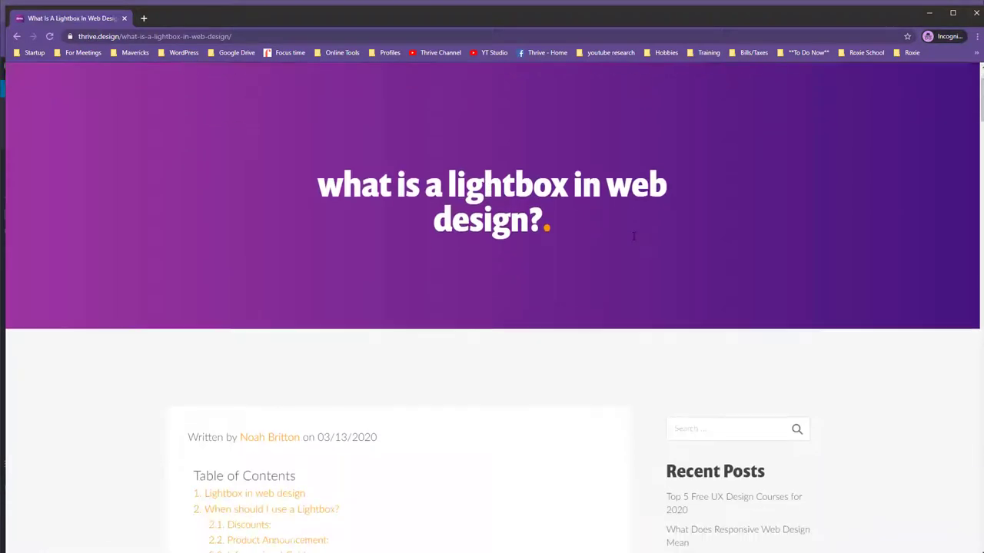
scroll(down, 3)
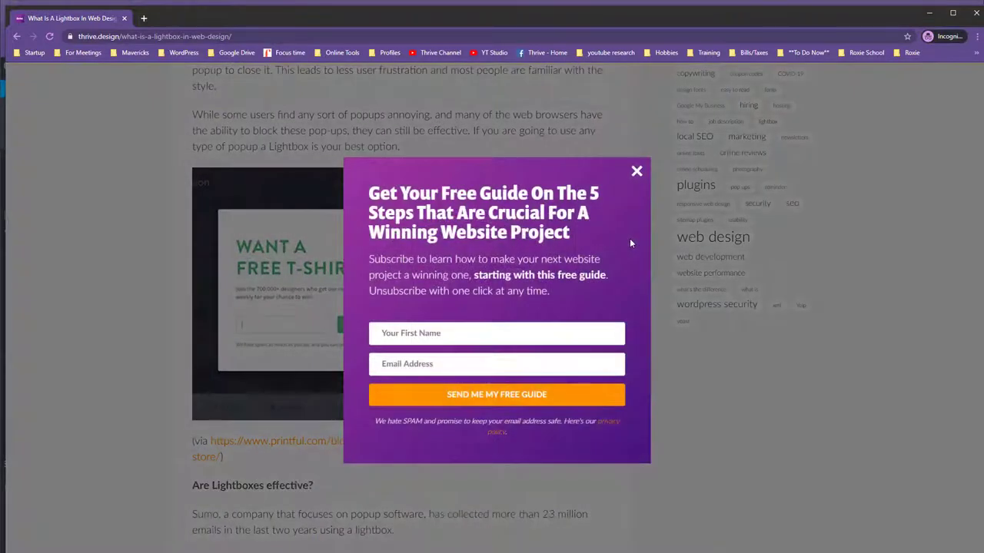
click(637, 171)
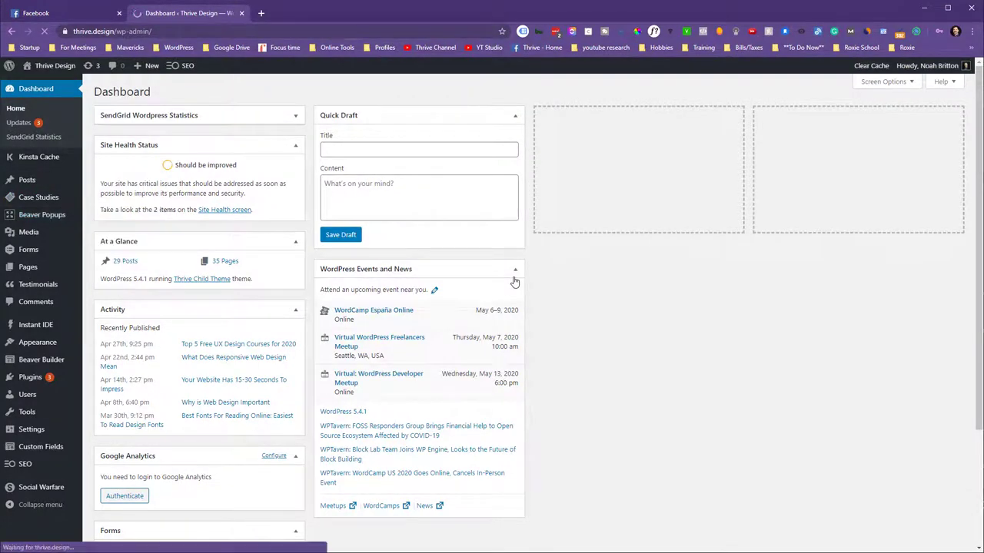
click(43, 163)
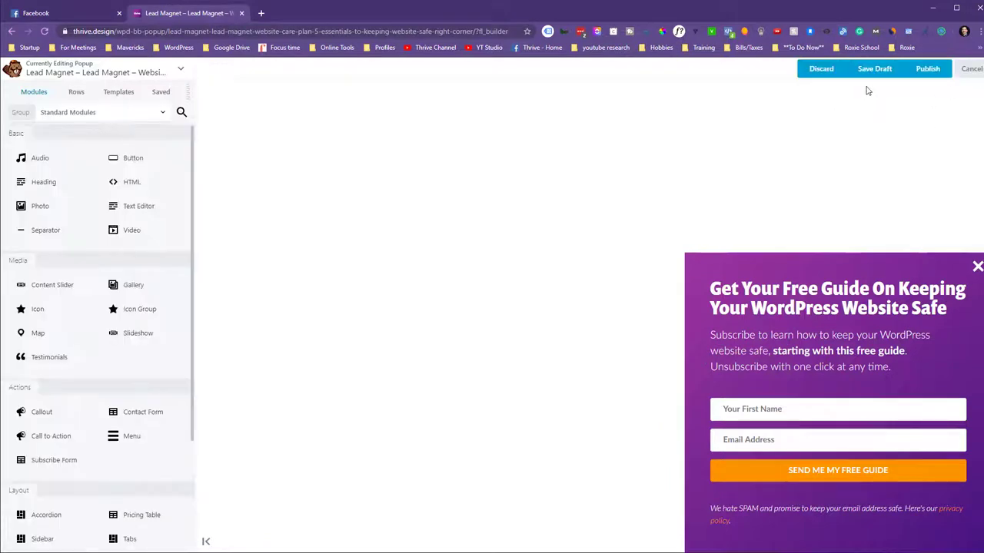
click(821, 68)
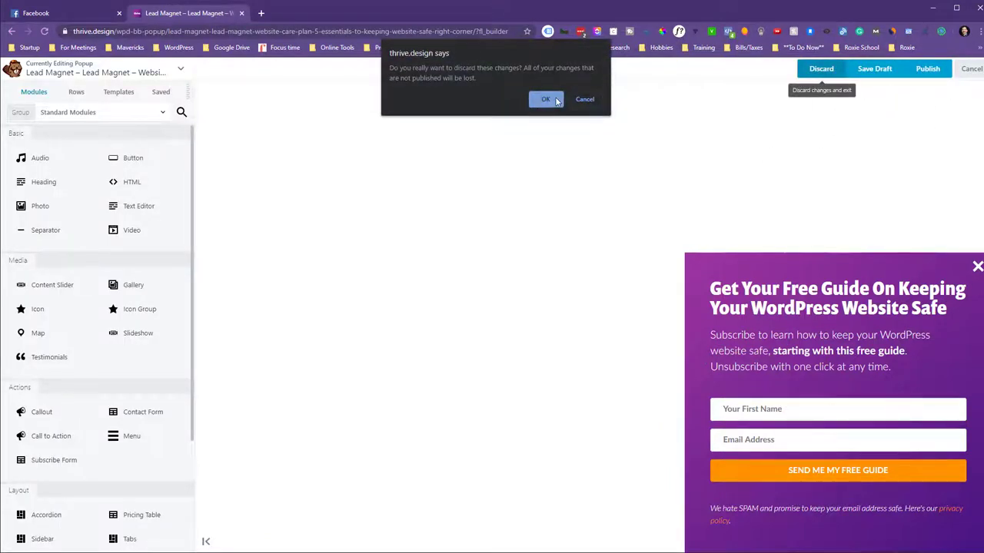
click(545, 98)
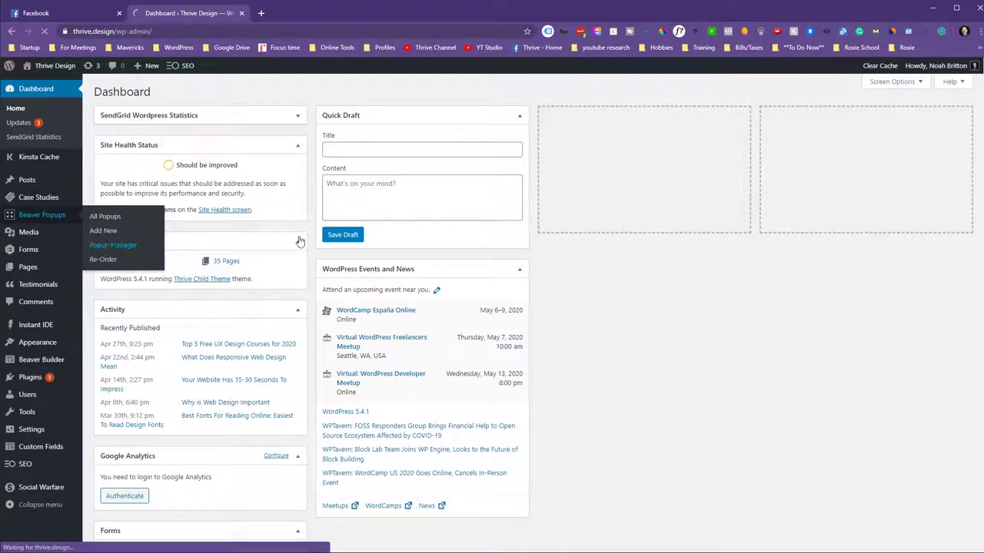
Show the Popup Manager with its sitewide, post type and single page scopes.
click(113, 245)
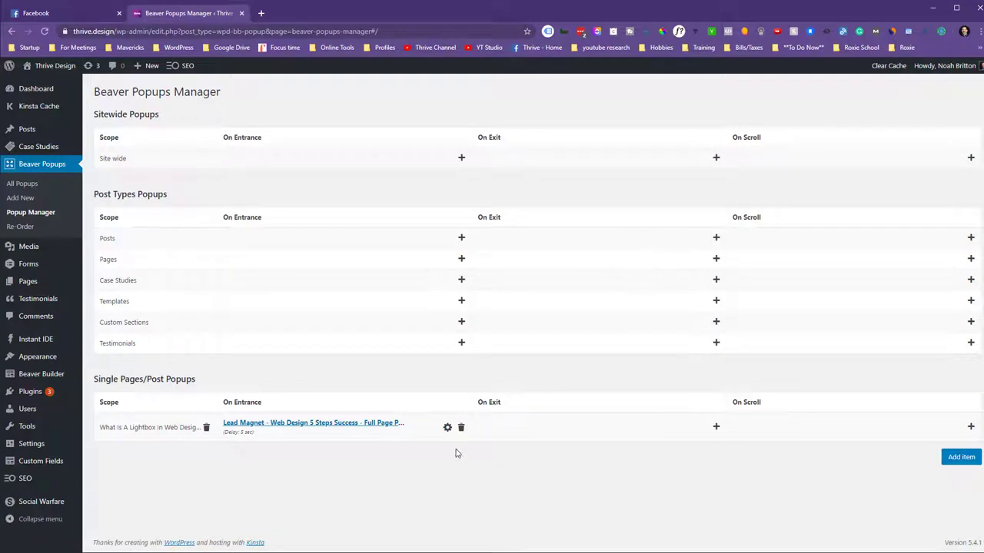
mouse_move(269, 434)
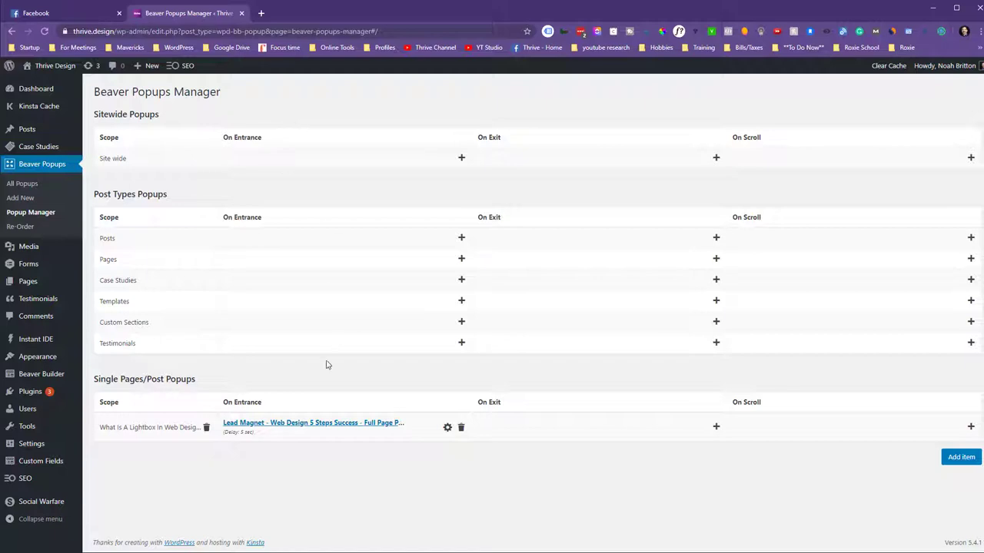
mouse_move(365, 191)
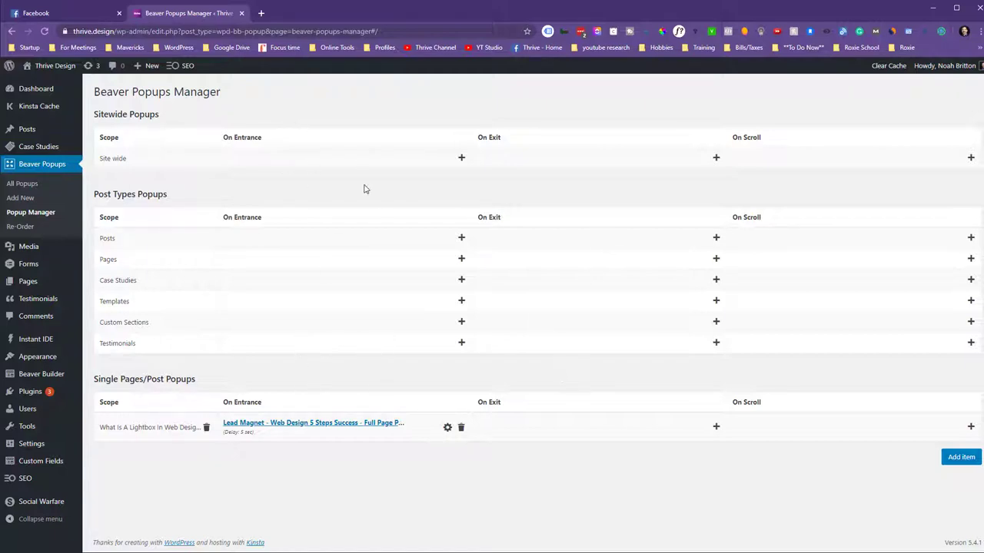
mouse_move(971, 305)
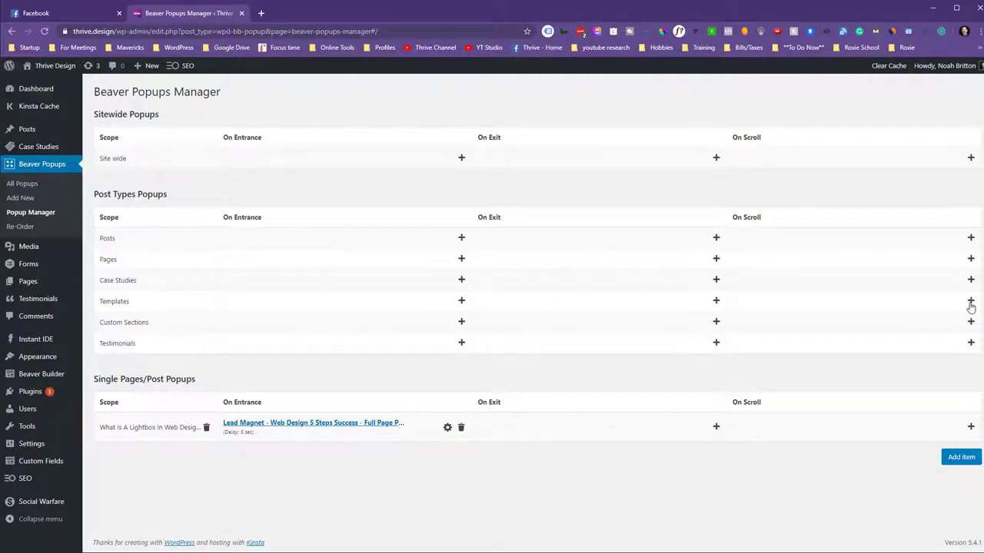
mouse_move(592, 383)
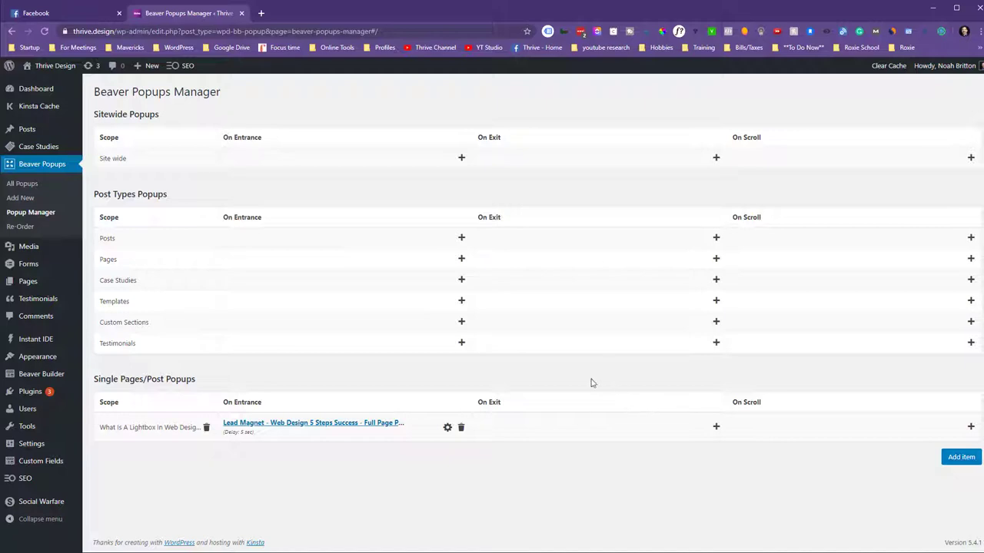
mouse_move(234, 280)
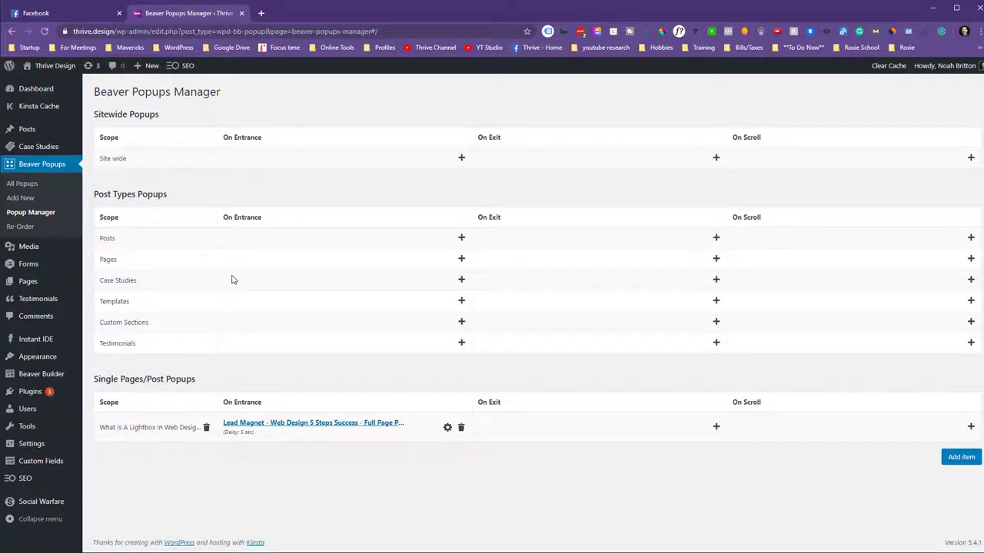
mouse_move(293, 289)
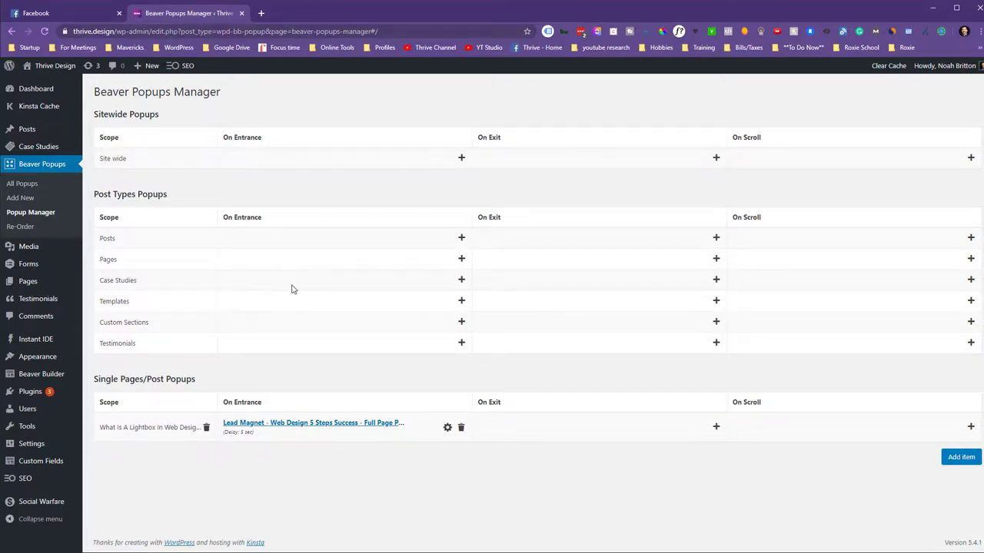